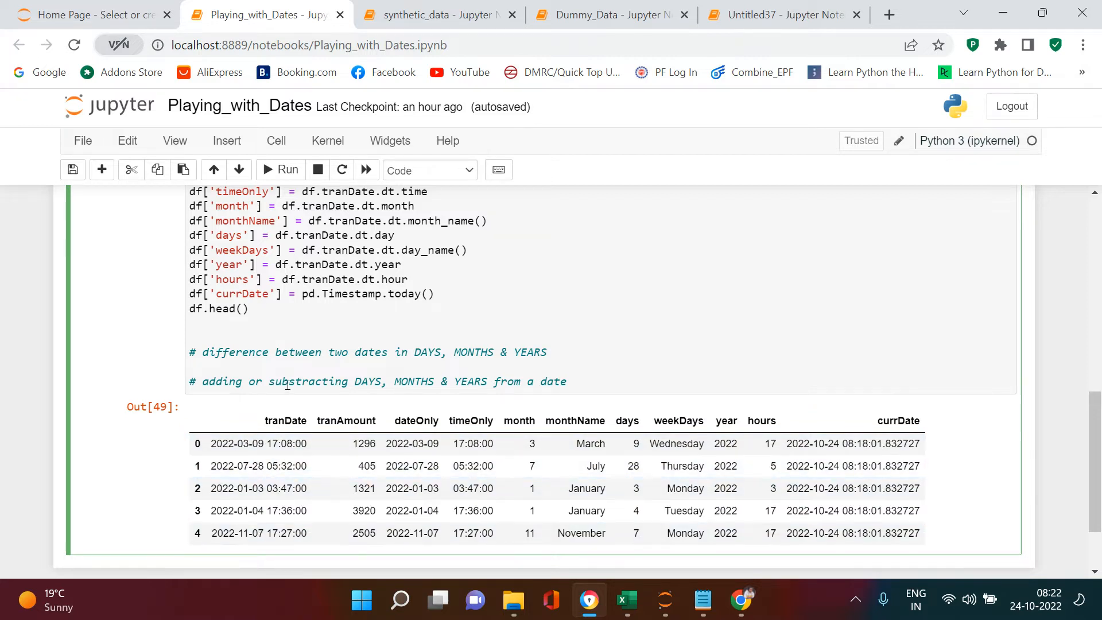
- Delete df.head() from the end of the Playing_with_Dates cell, keeping the two comments below
{"action": "scroll", "scroll_direction": "down", "scroll_amount": 3}
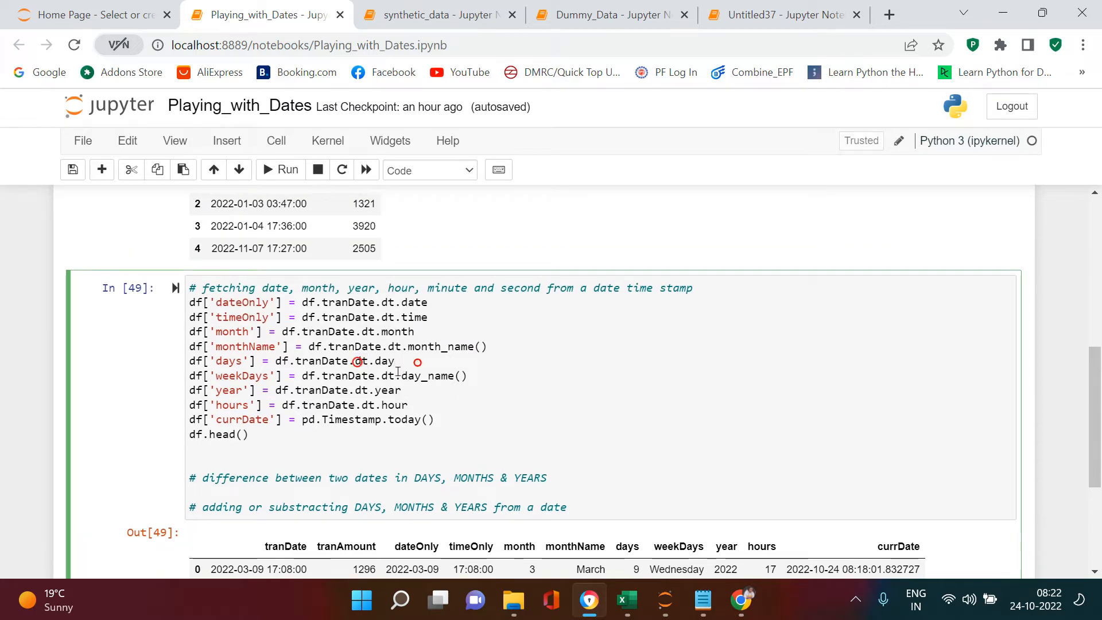
{"action": "scroll", "scroll_direction": "down", "scroll_amount": 3}
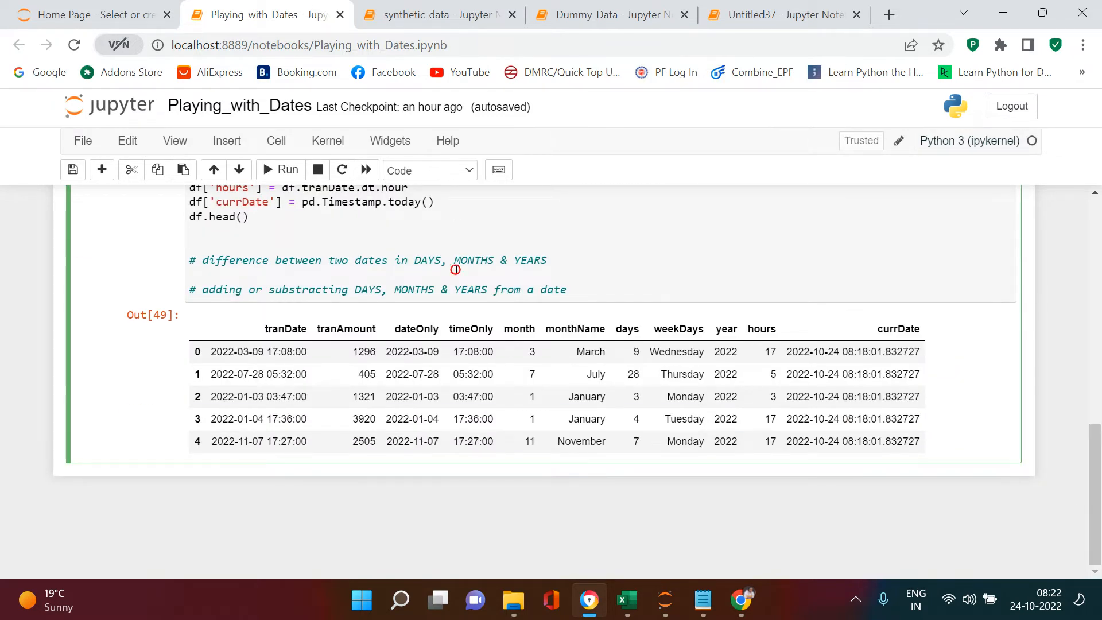
{"action": "mouse_move", "coordinate": [434, 266]}
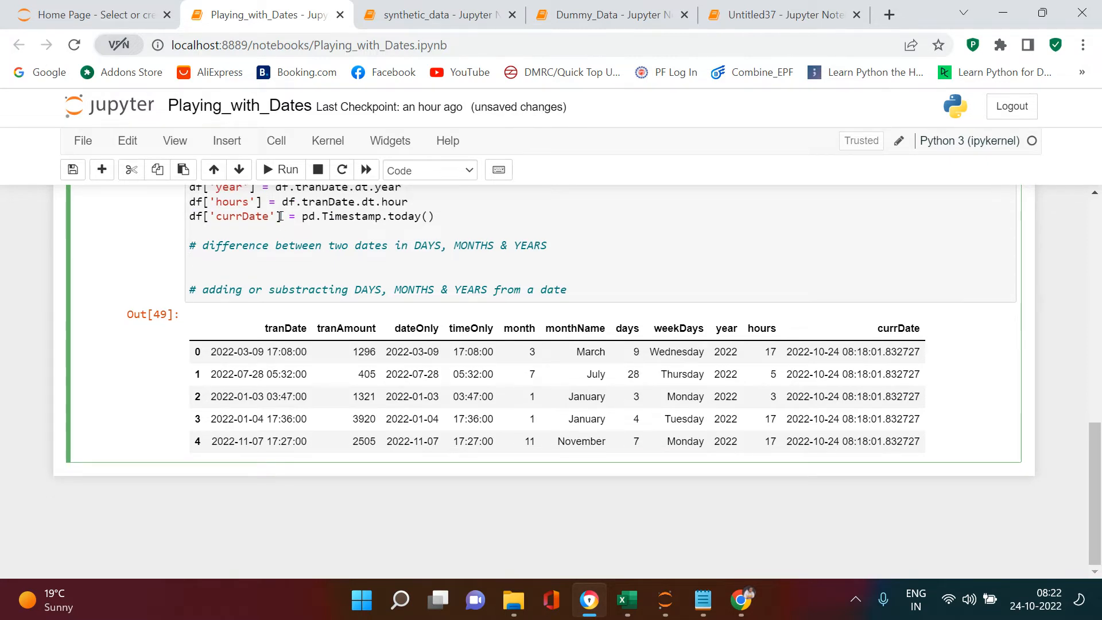
- Add df['dayDiff'] = (df['currDate'] - df['tranDate']) under the difference comment, above df.head()
{"action": "type", "text": "df.head()"}
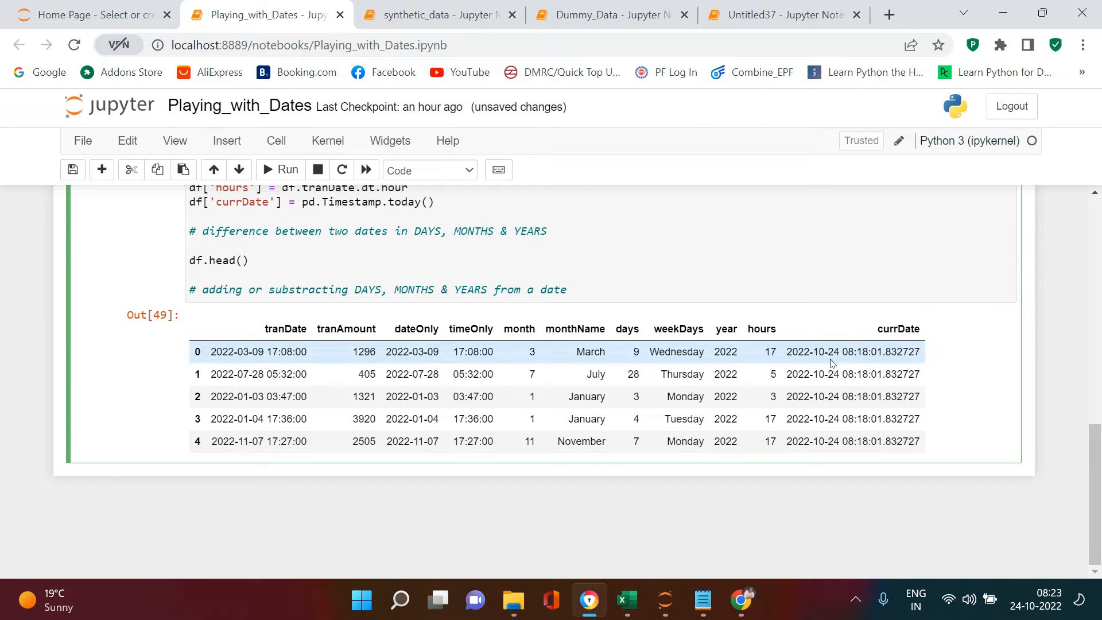
{"action": "left_click", "coordinate": [190, 246]}
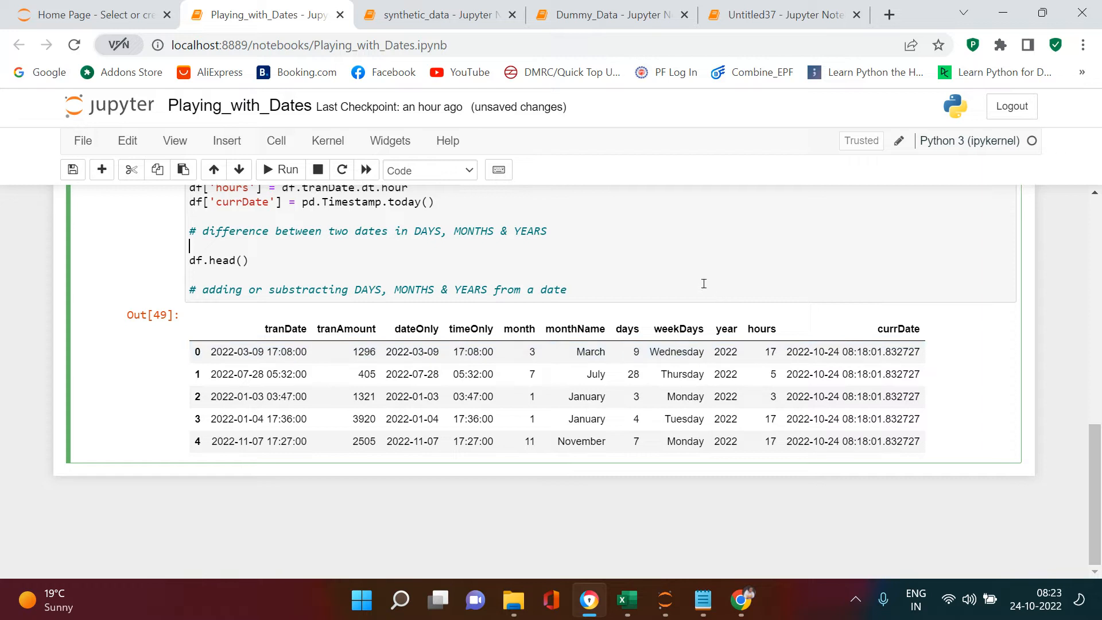
{"action": "type", "text": "df['']"}
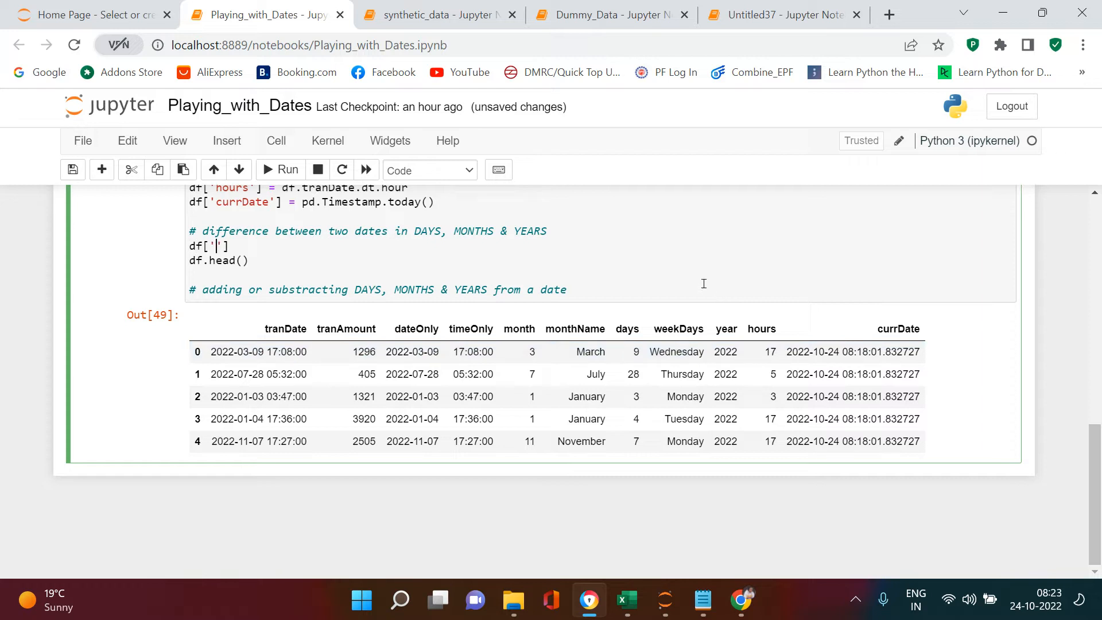
{"action": "type", "text": "dayDiff"}
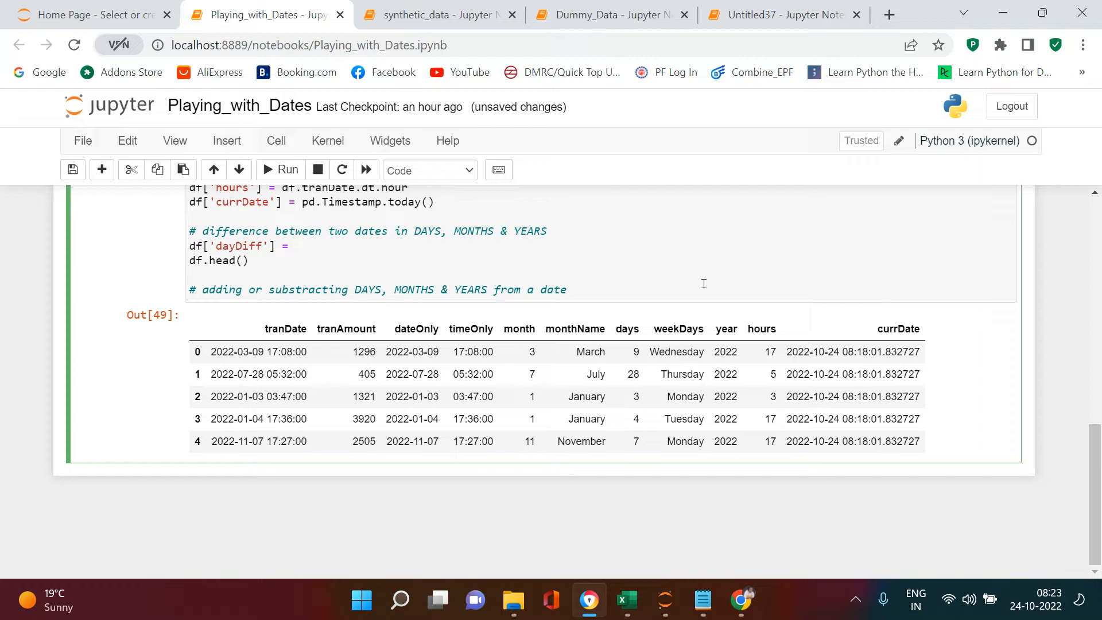
{"action": "type", "text": "df."}
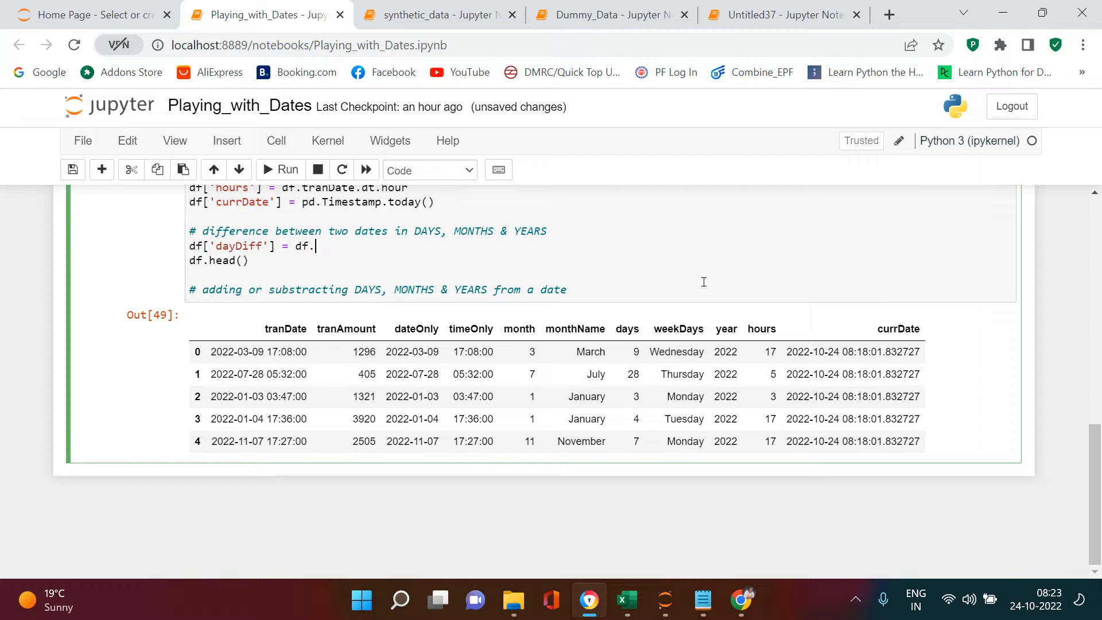
{"action": "type", "text": "("}
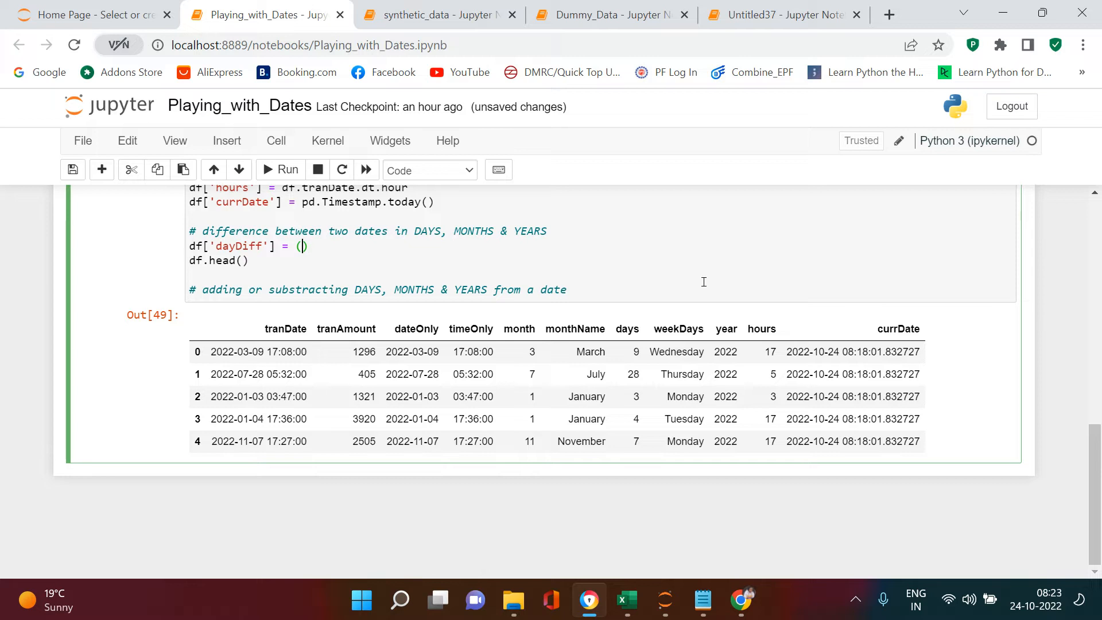
{"action": "type", "text": "df"}
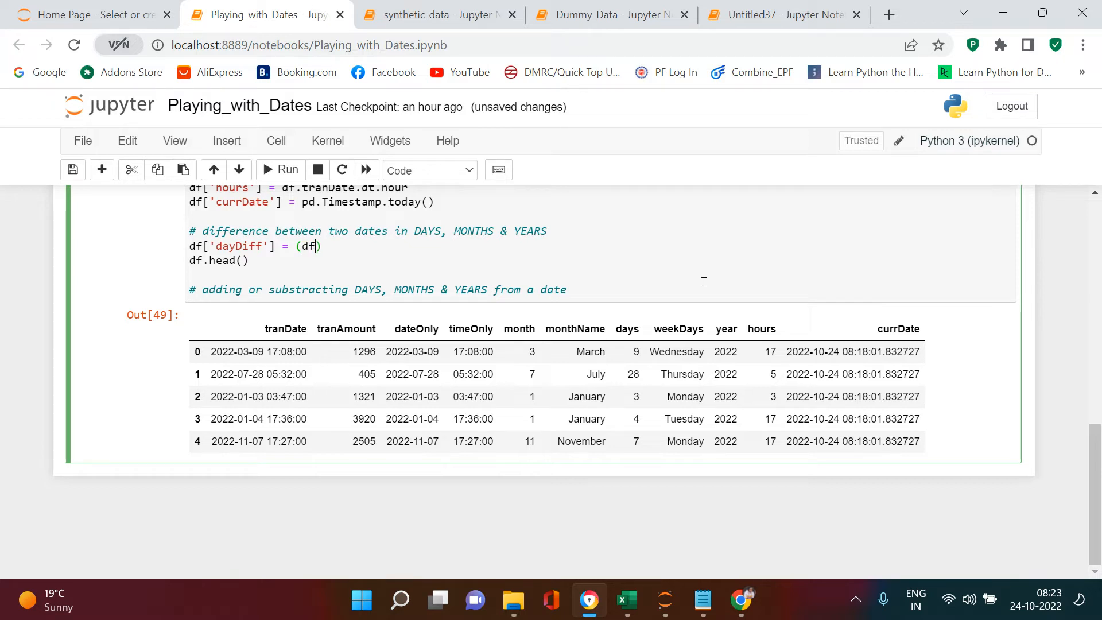
{"action": "type", "text": "['curr']"}
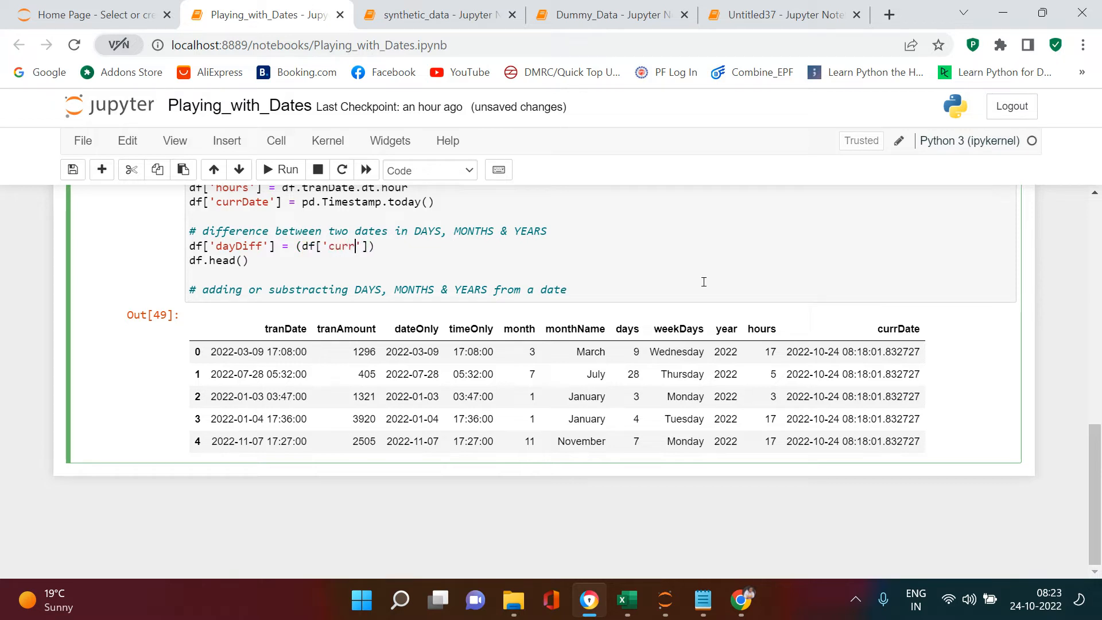
{"action": "type", "text": "Date']"}
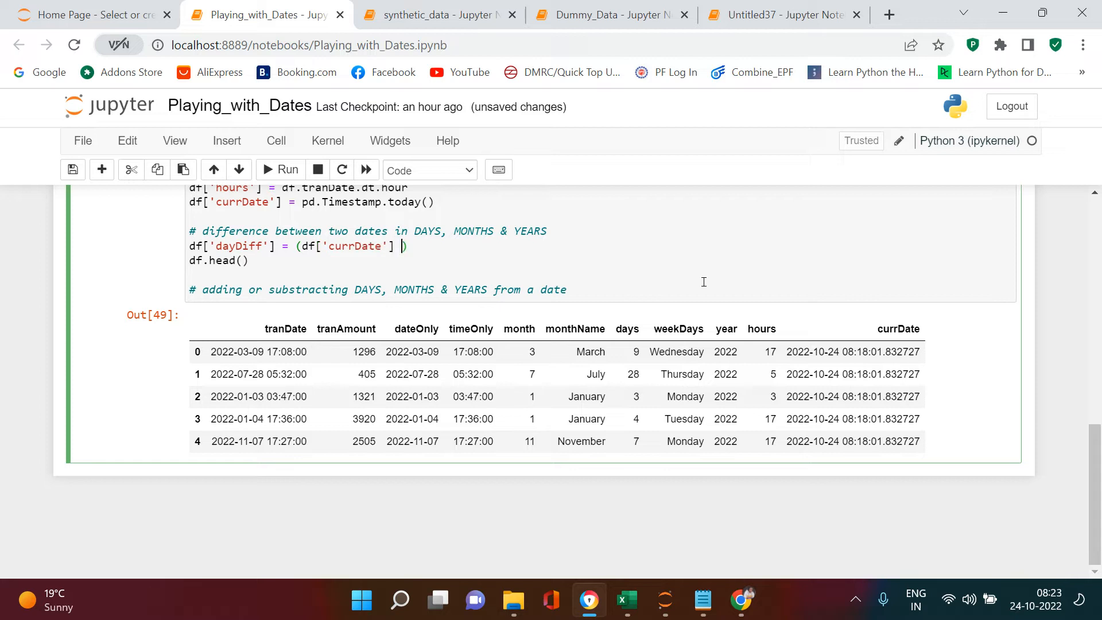
{"action": "type", "text": "-"}
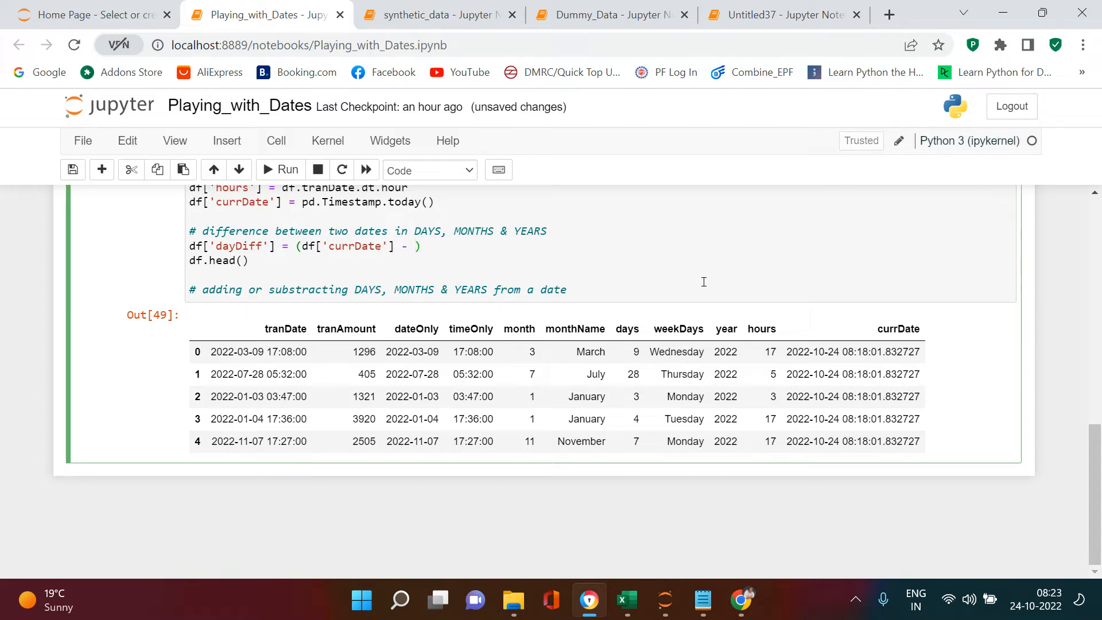
{"action": "mouse_move", "coordinate": [646, 314]}
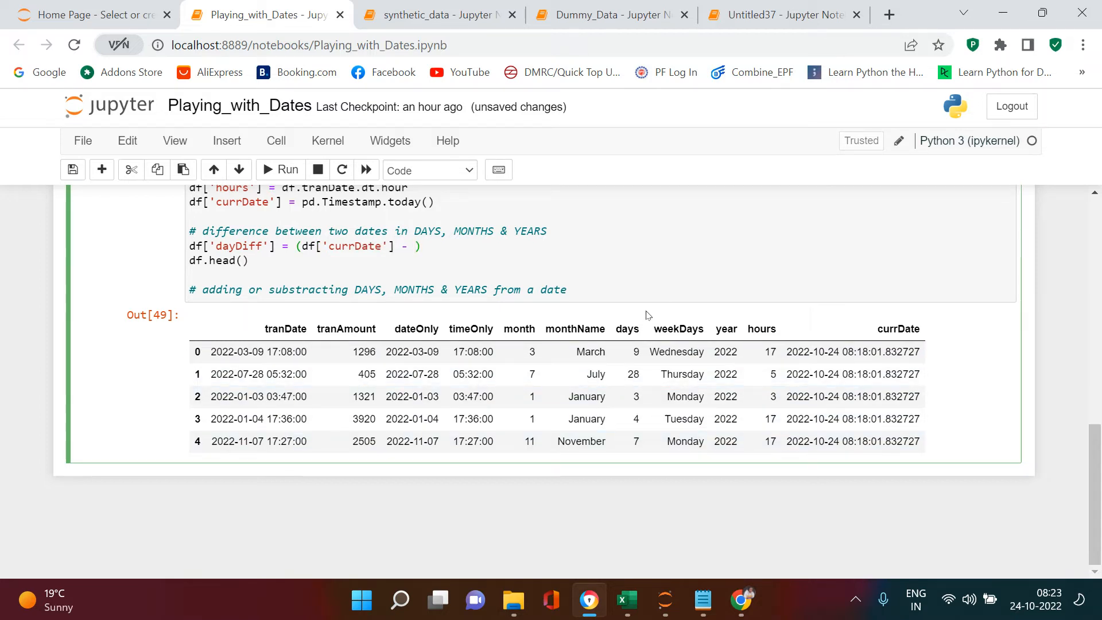
{"action": "type", "text": "tranDate']"}
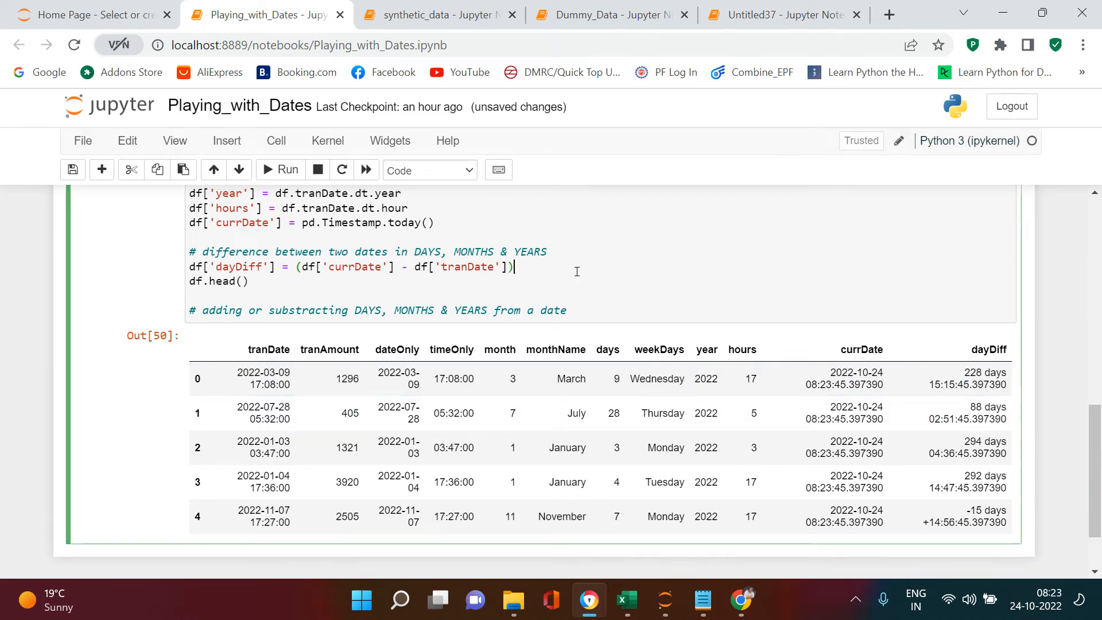
- Divide the dayDiff expression by np.timedelta64(1, "D") to express it in days
{"action": "type", "text": "/"}
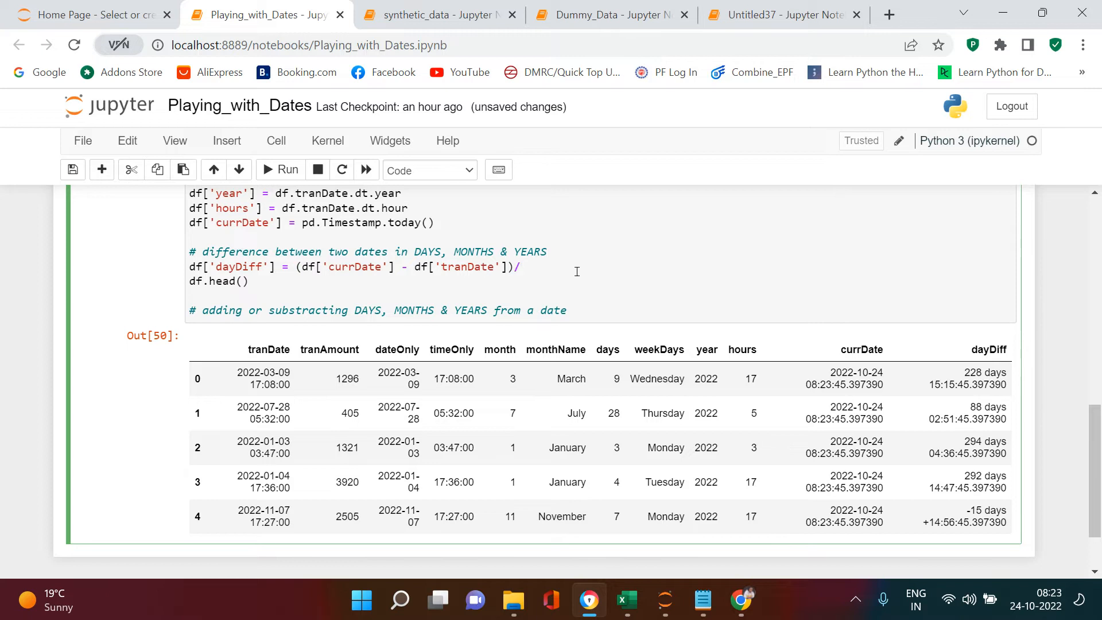
{"action": "type", "text": "np.timedelta64"}
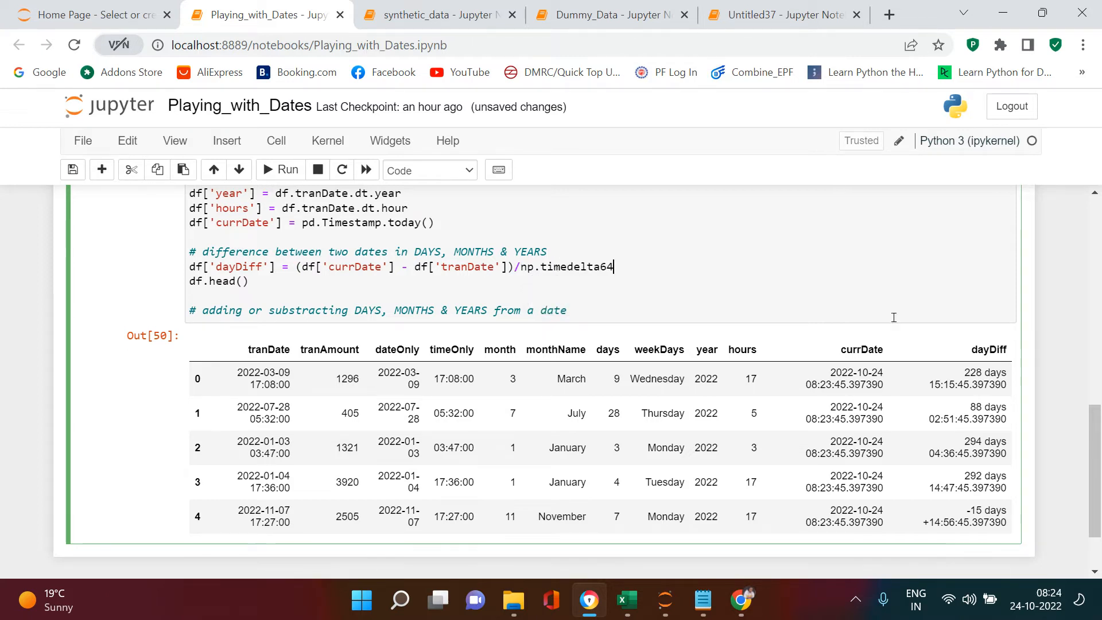
{"action": "type", "text": "(1,"}
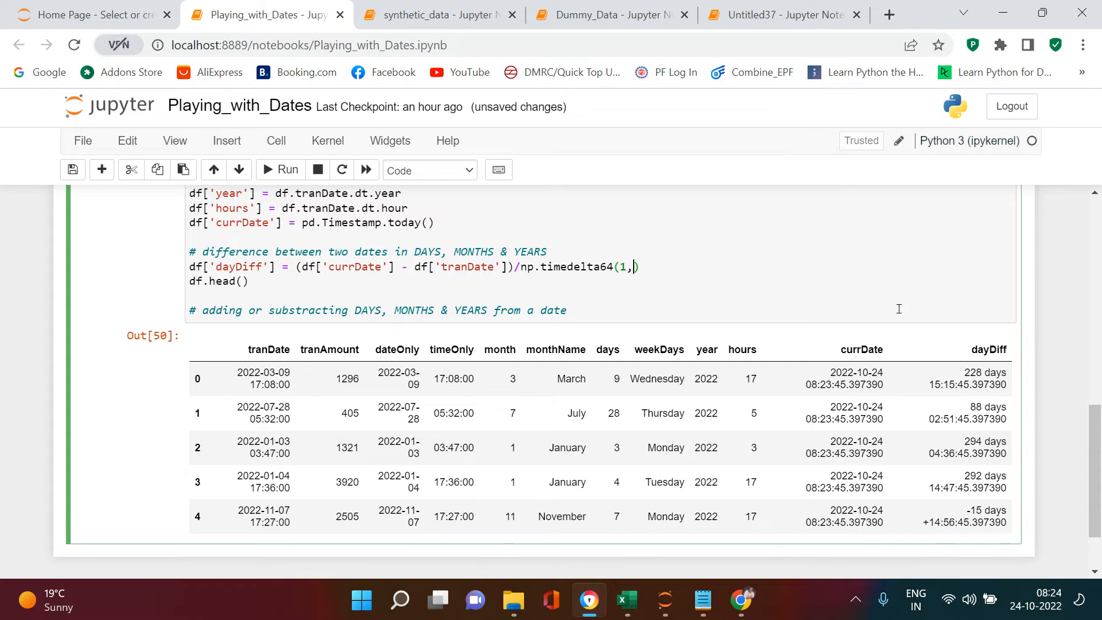
{"action": "type", "text": "n"}
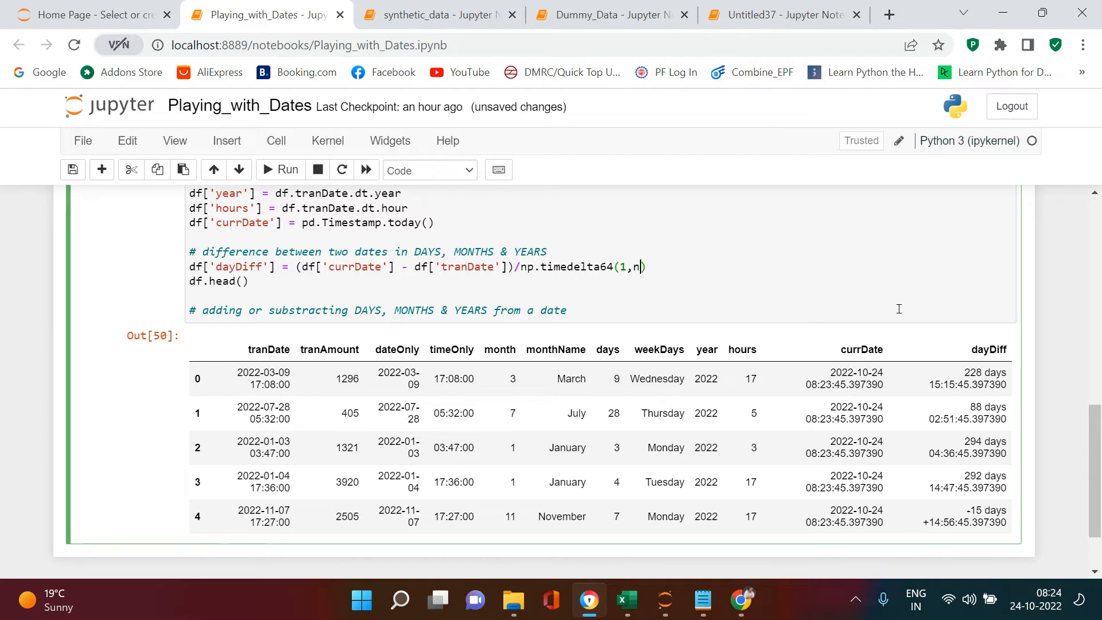
{"action": "type", "text": "=\"\")"}
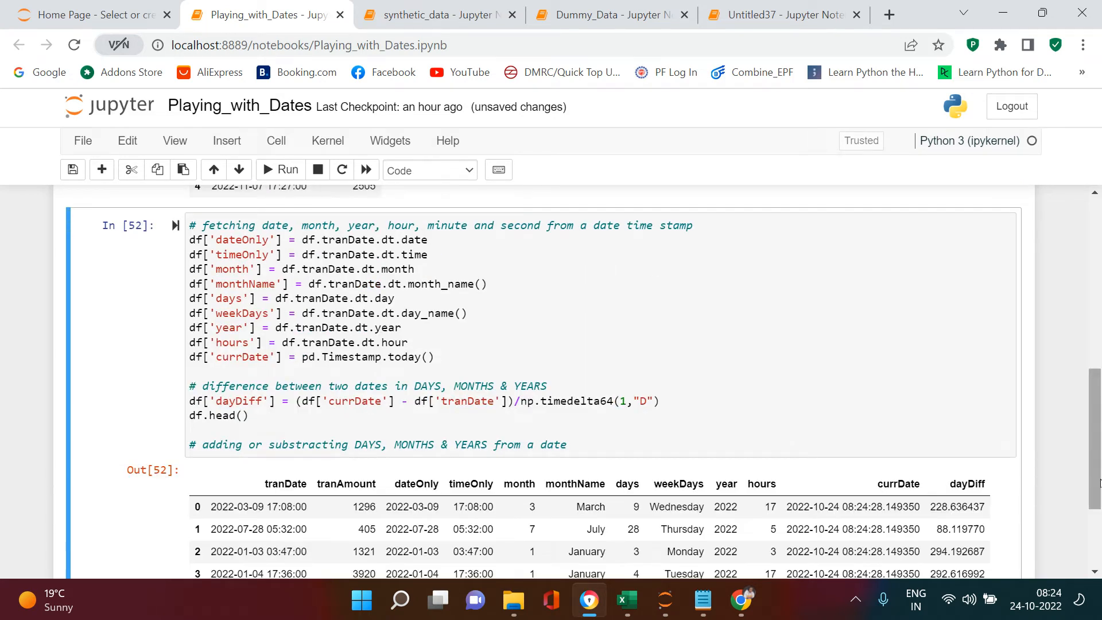
- Wrap the dayDiff calculation in round(..., 0) to give whole days like 229.0
{"action": "scroll", "scroll_direction": "down", "scroll_amount": 3}
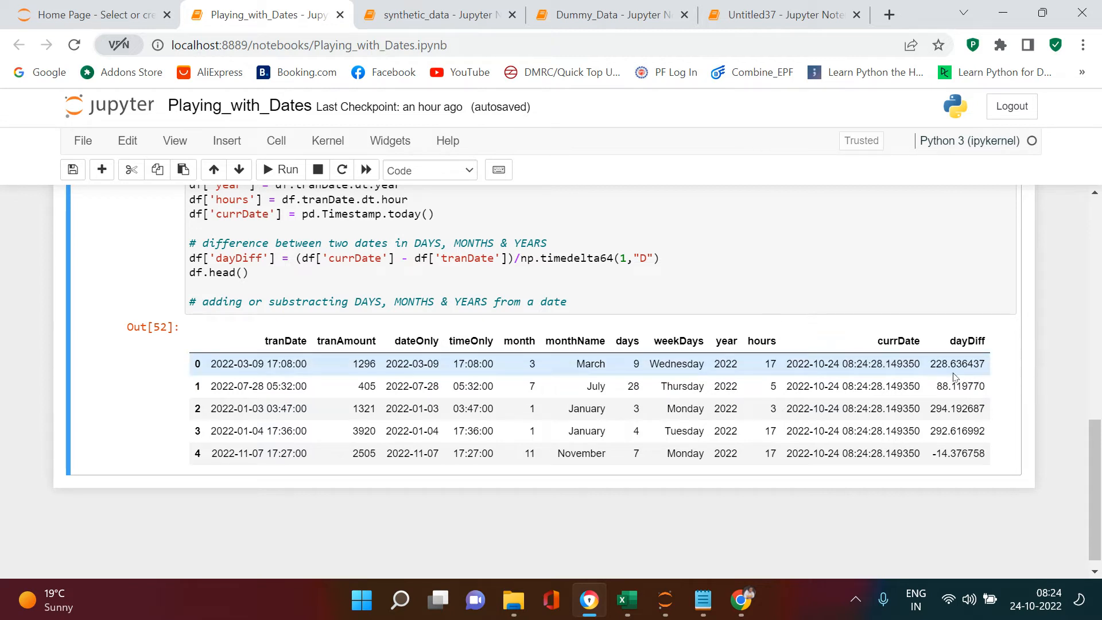
{"action": "left_click", "coordinate": [216, 258]}
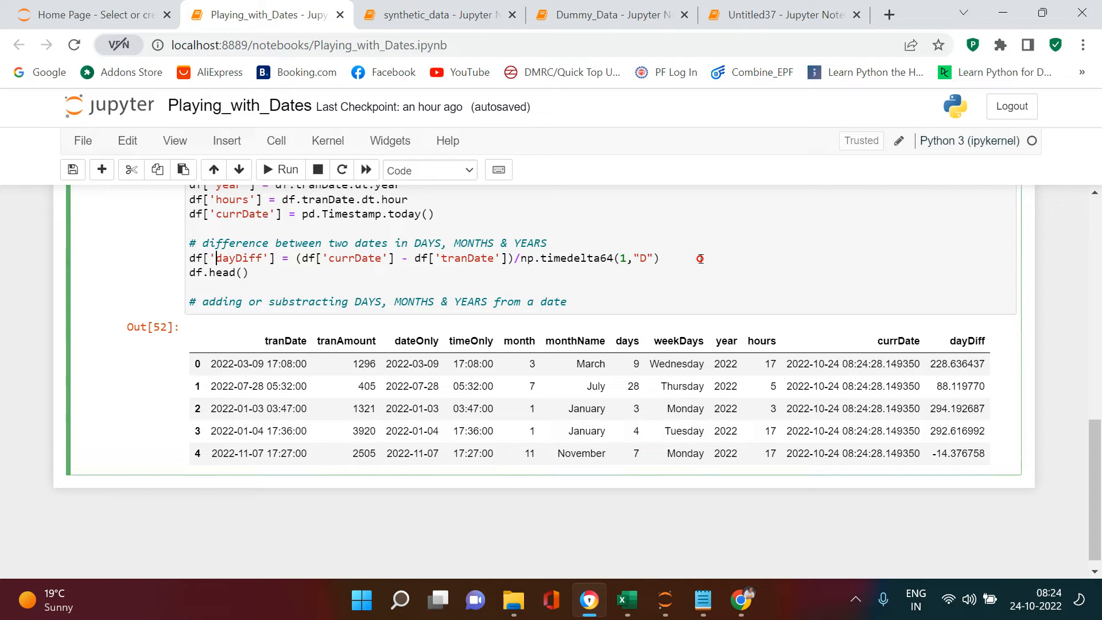
{"action": "type", "text": "round("}
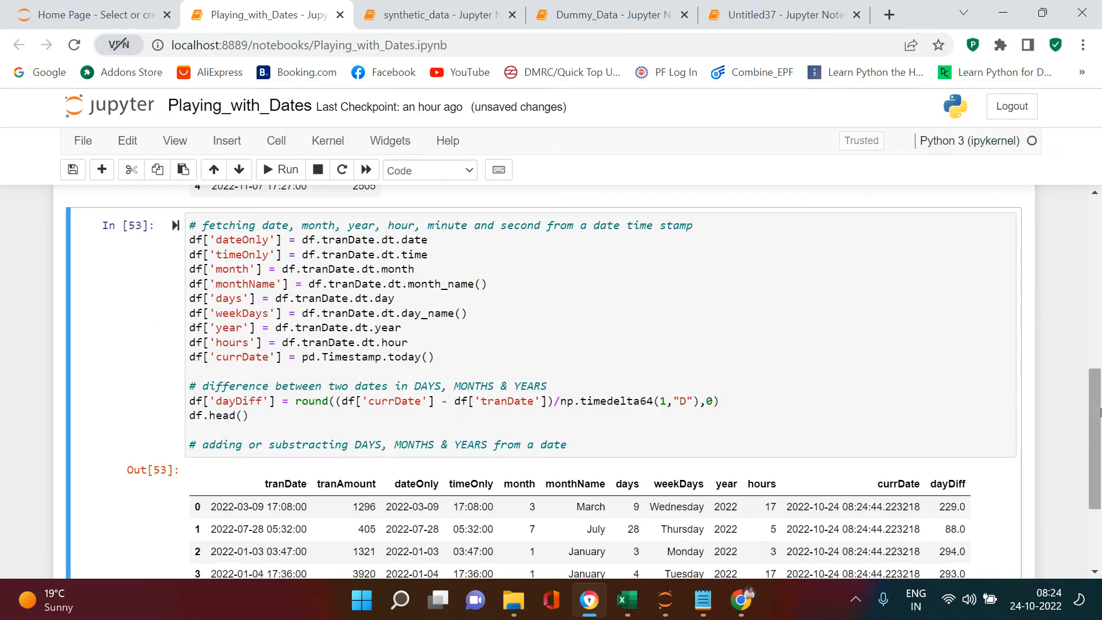
- Duplicate the rounded dayDiff line directly beneath the original
{"action": "scroll", "scroll_direction": "down", "scroll_amount": 3}
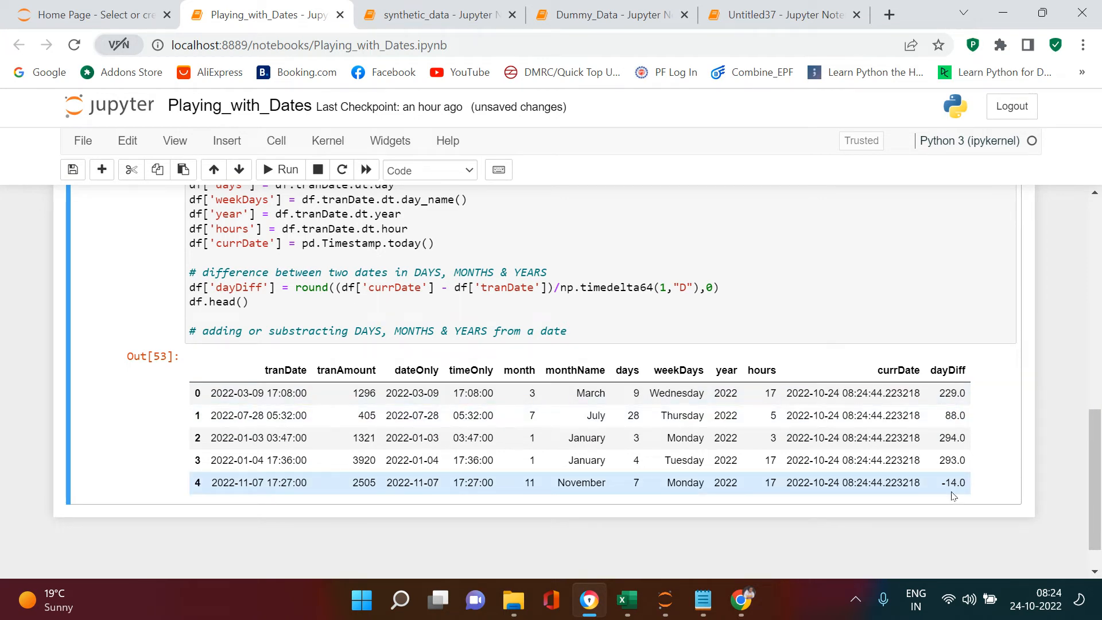
{"action": "mouse_move", "coordinate": [248, 500]}
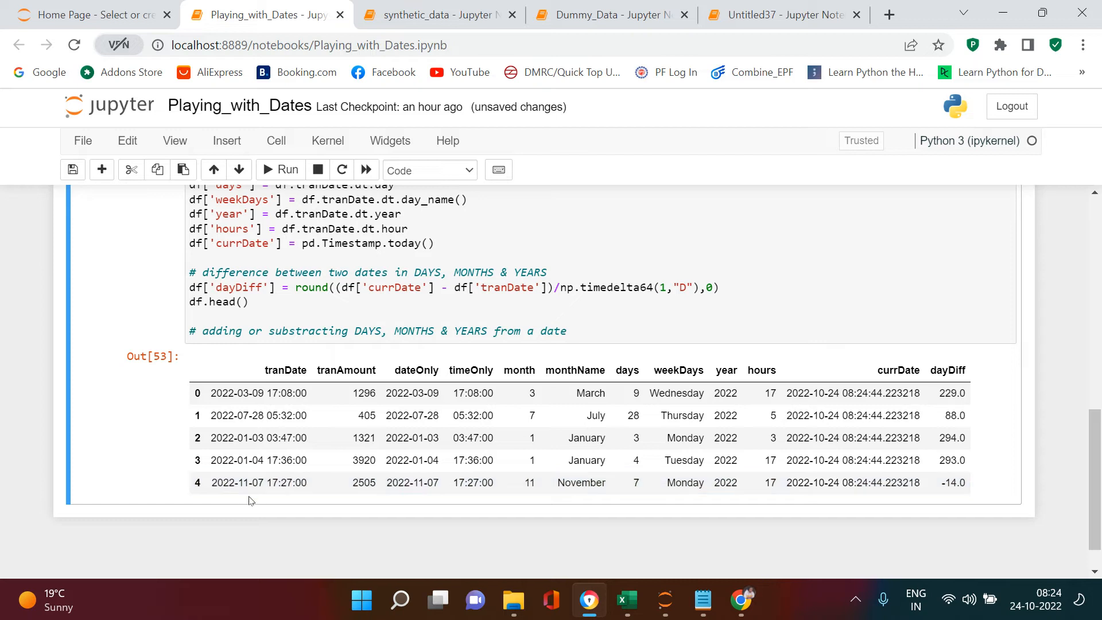
{"action": "mouse_move", "coordinate": [255, 499]}
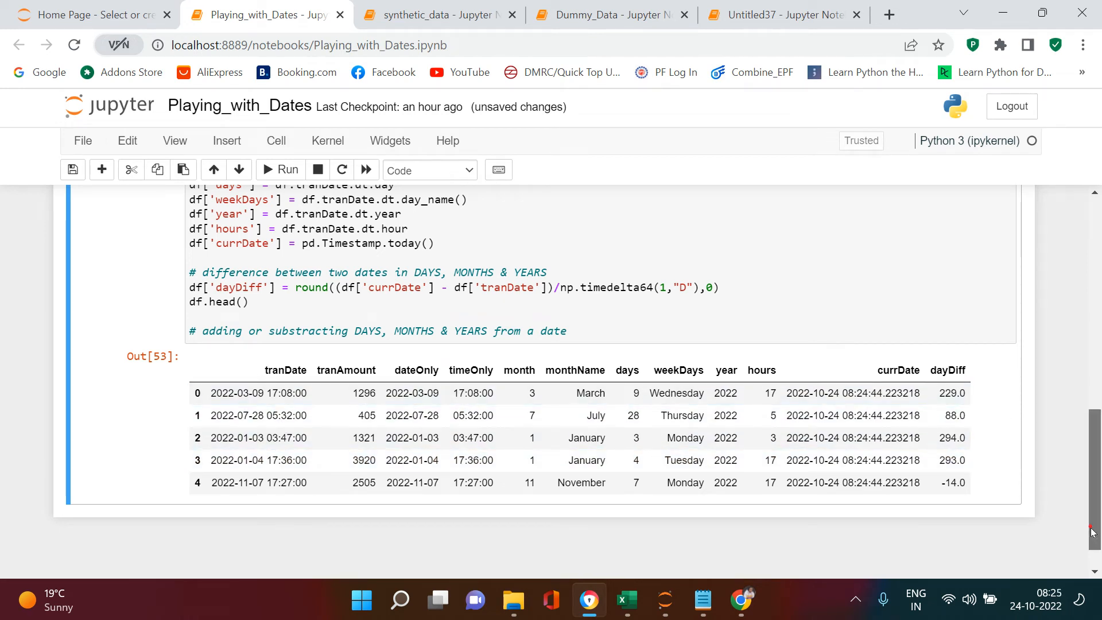
{"action": "scroll", "scroll_direction": "down", "scroll_amount": 3}
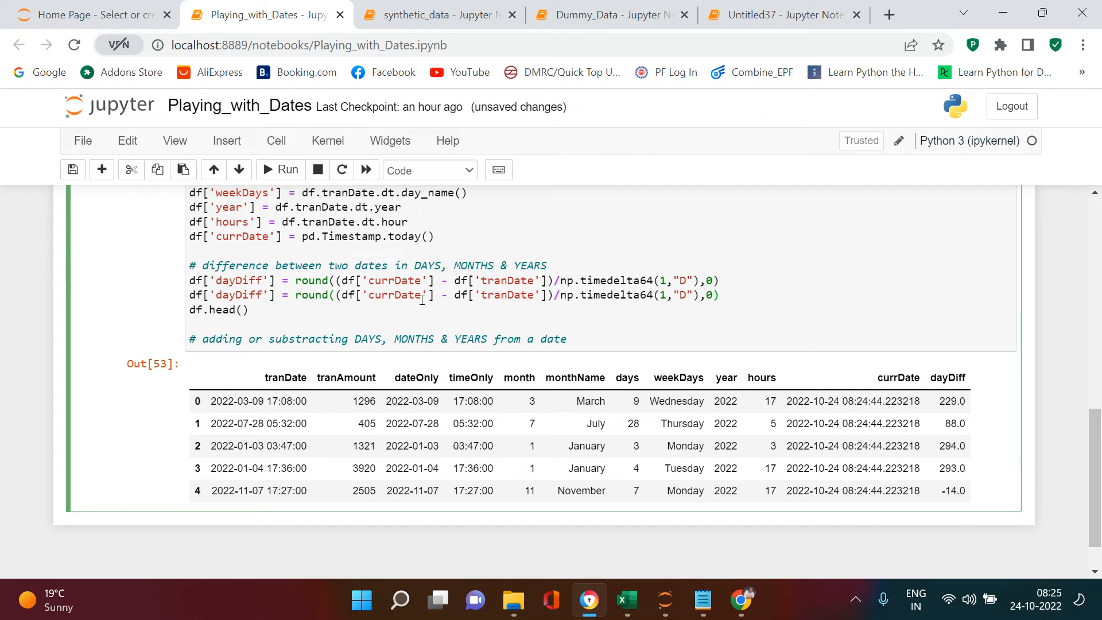
- Turn the copy into monthDiff with "M" units, rounded to 2 decimals (7.51, 2.90)
{"action": "left_click", "coordinate": [218, 294]}
{"action": "type", "text": "mon"}
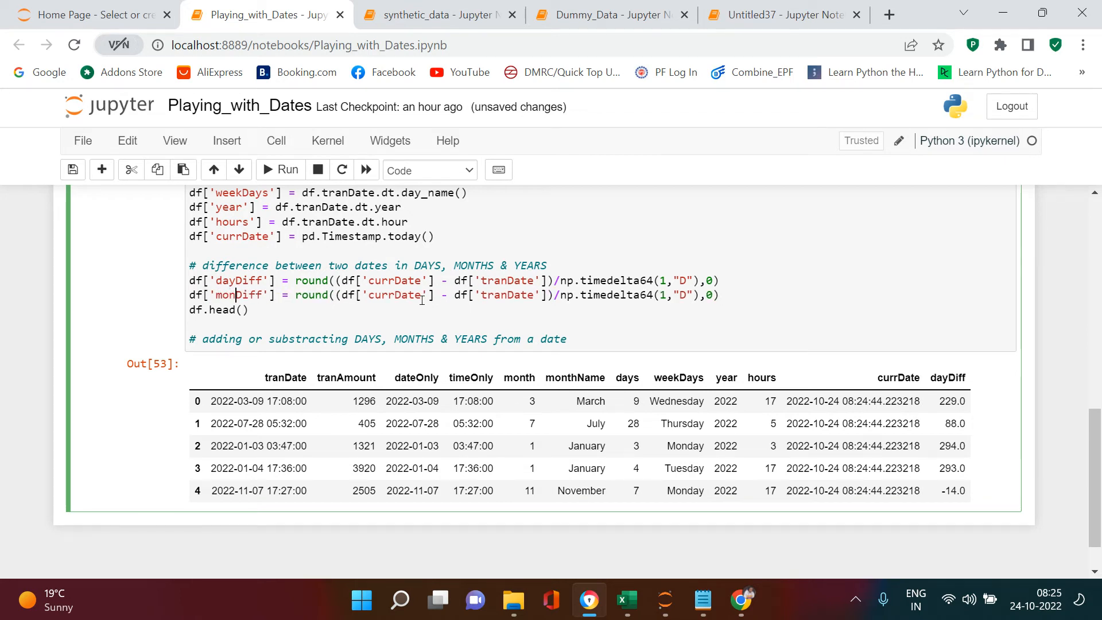
{"action": "type", "text": "th"}
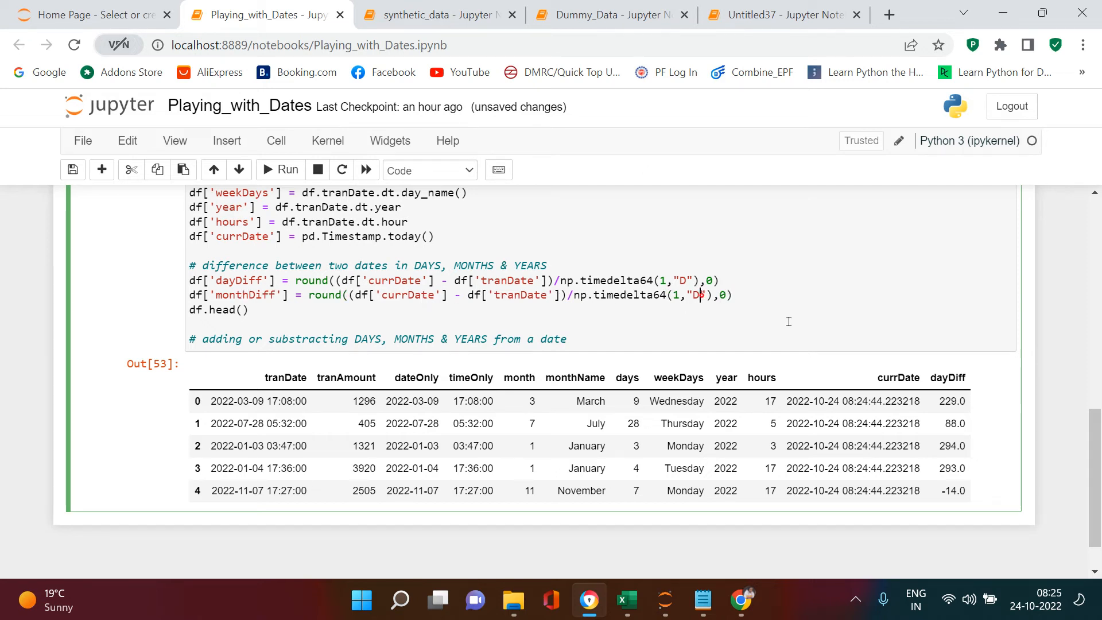
{"action": "type", "text": "M"}
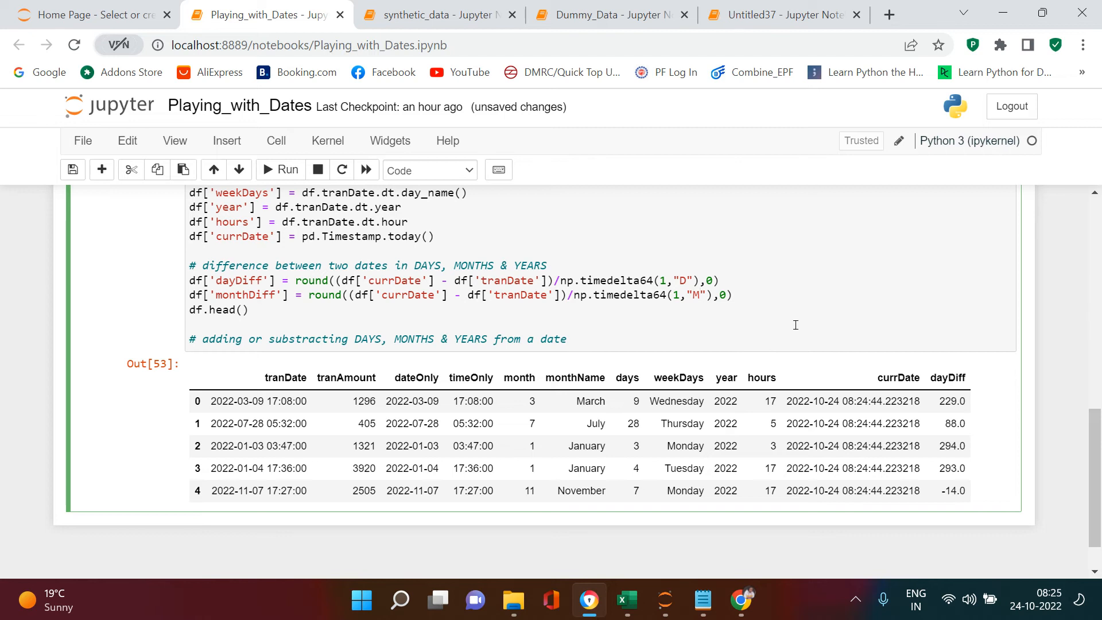
{"action": "left_click", "coordinate": [280, 169]}
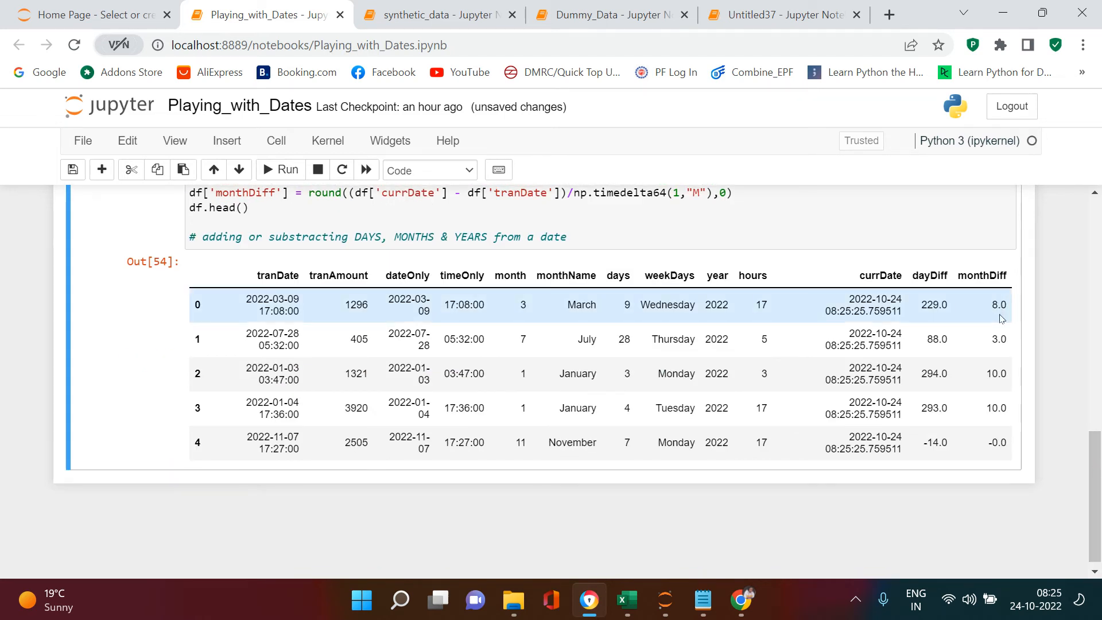
{"action": "mouse_move", "coordinate": [288, 306]}
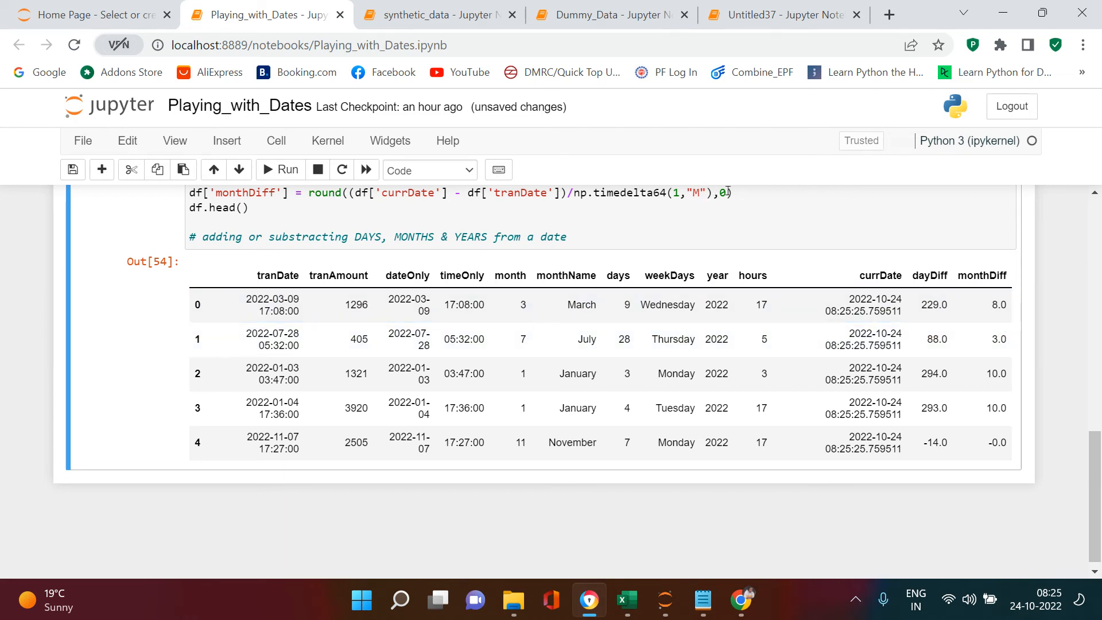
{"action": "left_click", "coordinate": [723, 193]}
{"action": "type", "text": "2"}
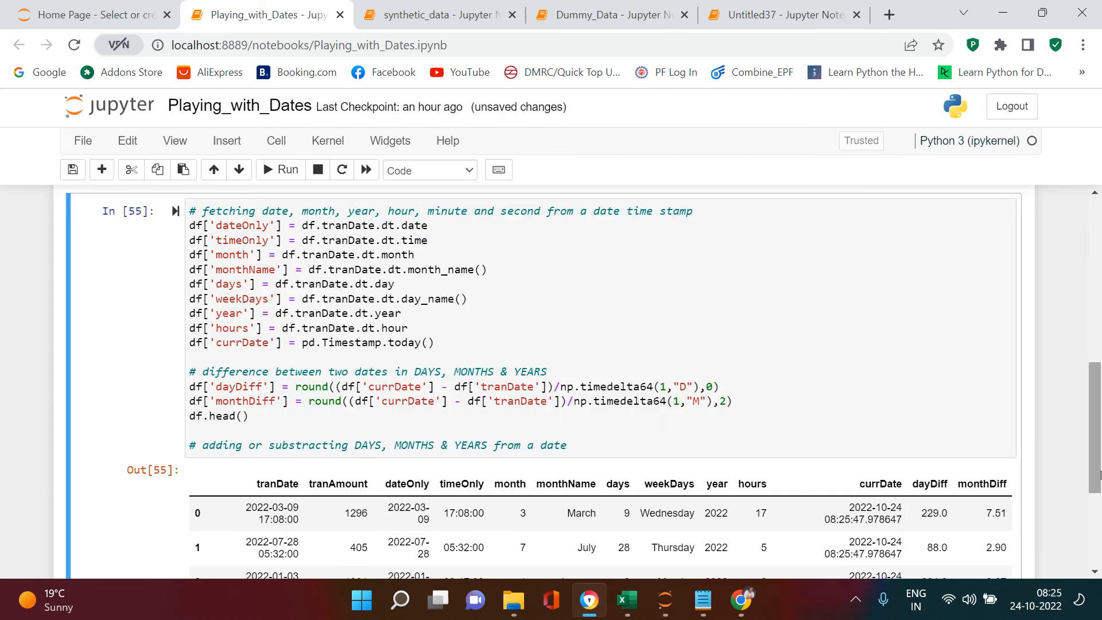
{"action": "scroll", "scroll_direction": "down", "scroll_amount": 3}
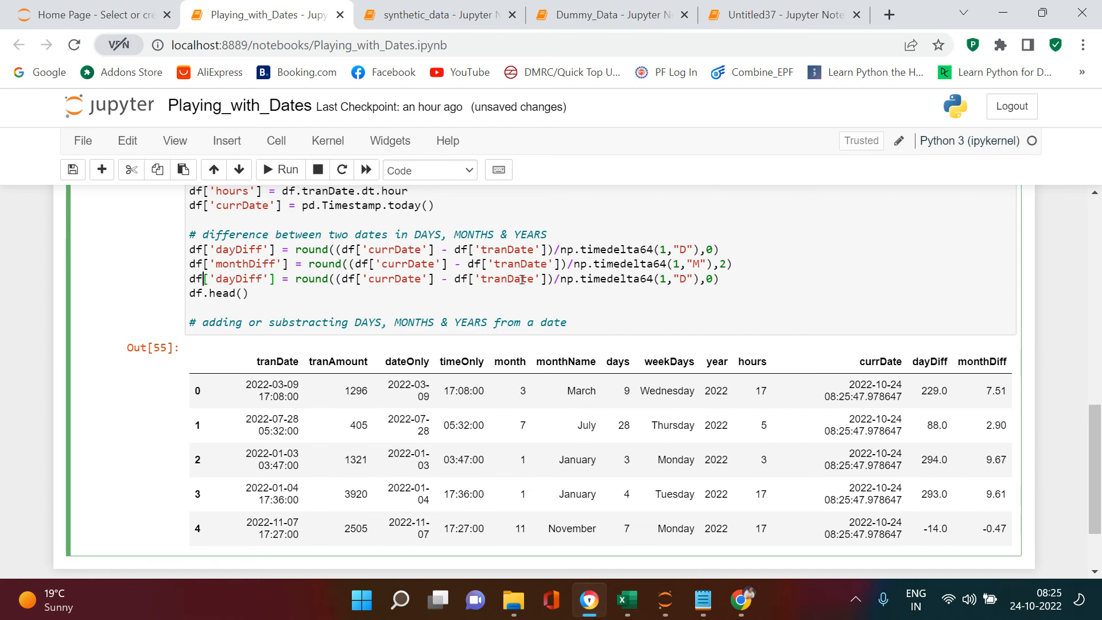
- Turn the copied line into yearDiff with "Y" units, rounded to 3 decimals (0.626, 0.241)
{"action": "double_click", "coordinate": [225, 279]}
{"action": "type", "text": "year"}
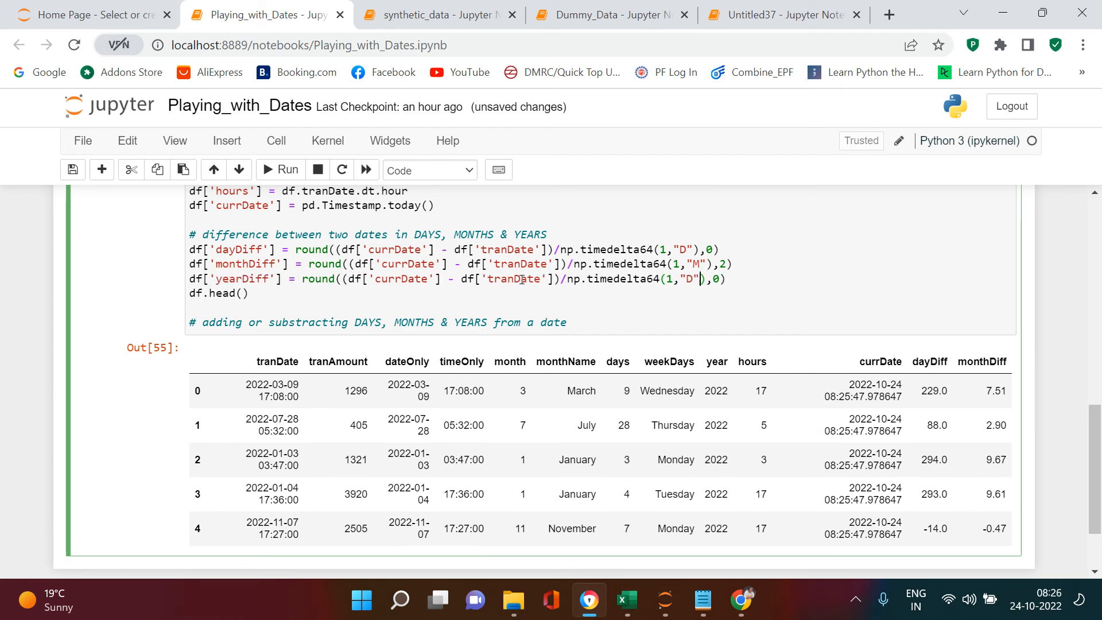
{"action": "type", "text": "Y"}
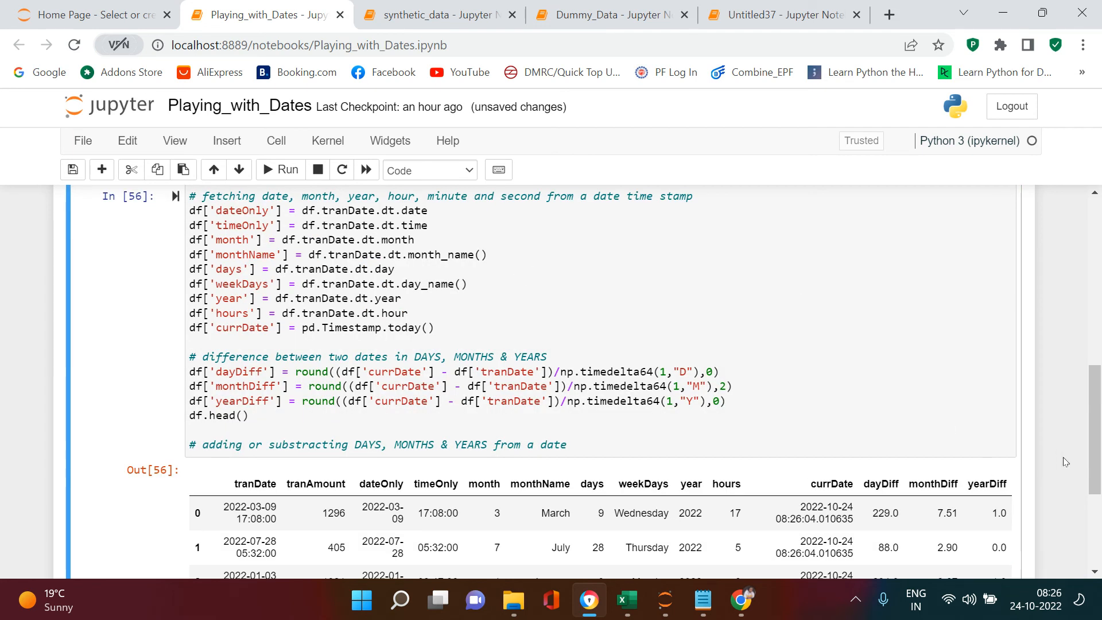
{"action": "scroll", "scroll_direction": "down", "scroll_amount": 3}
{"action": "type", "text": "3"}
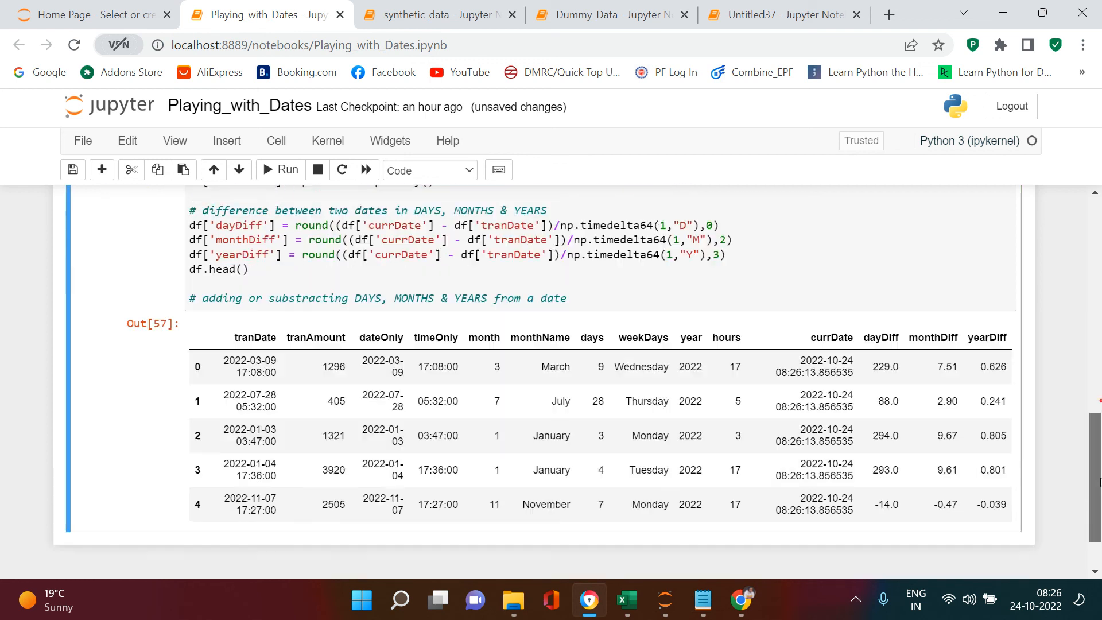
{"action": "scroll", "scroll_direction": "down", "scroll_amount": 3}
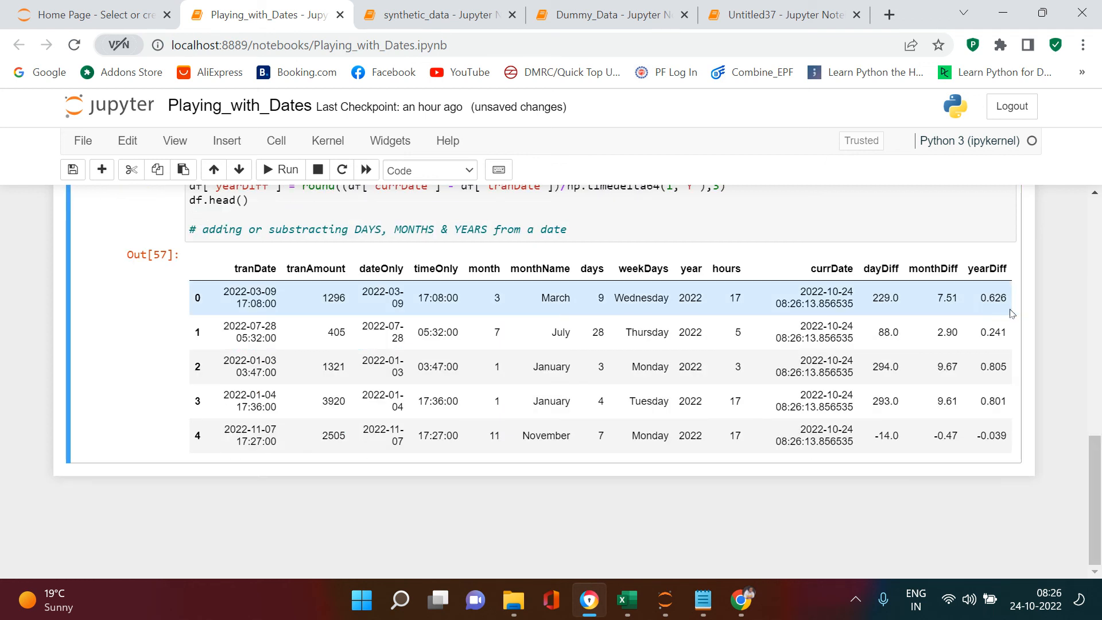